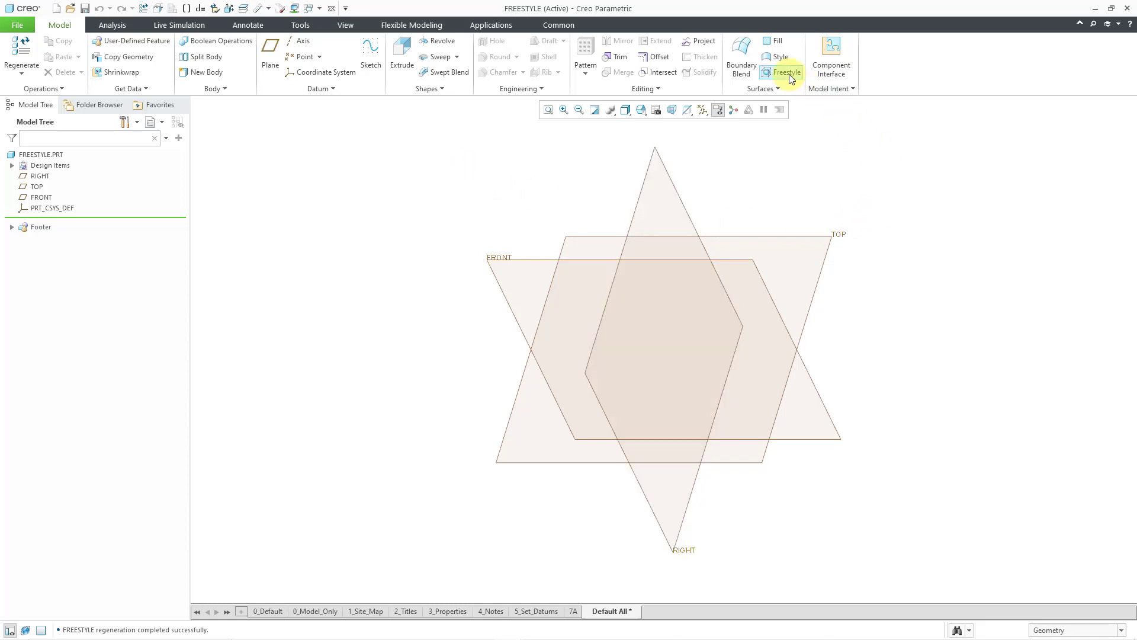
Start a Freestyle feature with a closed sphere primitive as the starting shape.
click(783, 72)
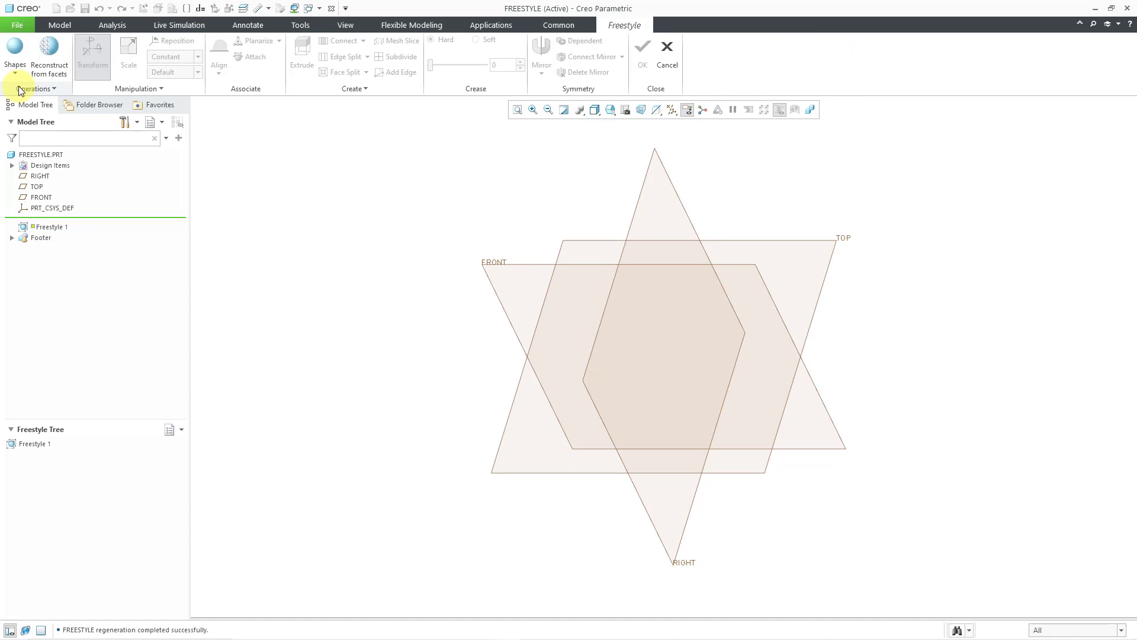
click(14, 54)
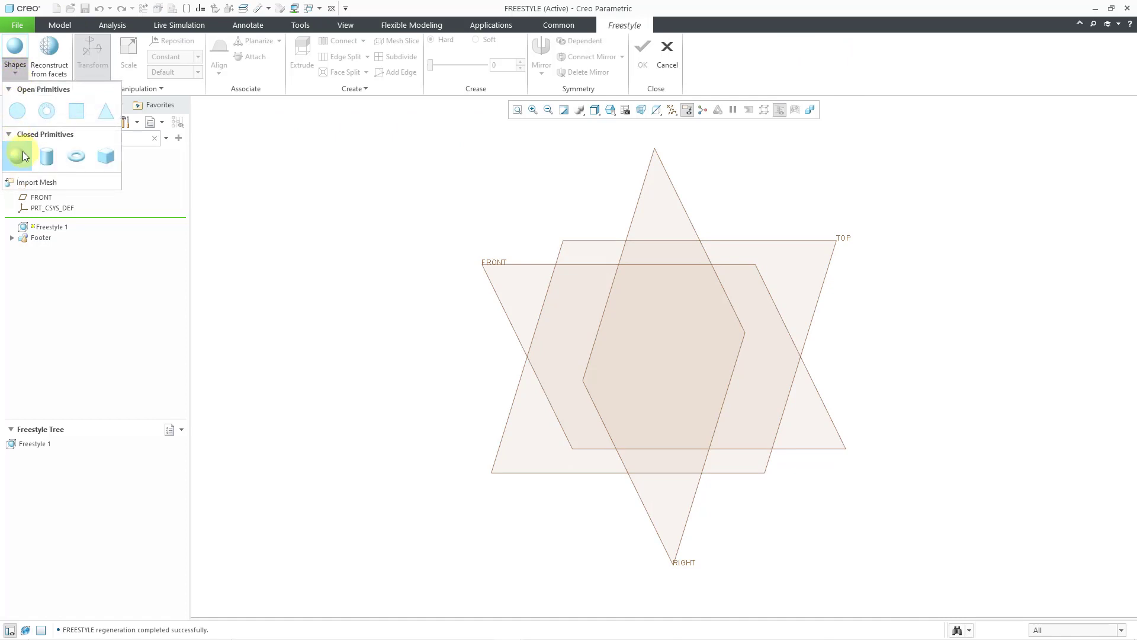
click(17, 156)
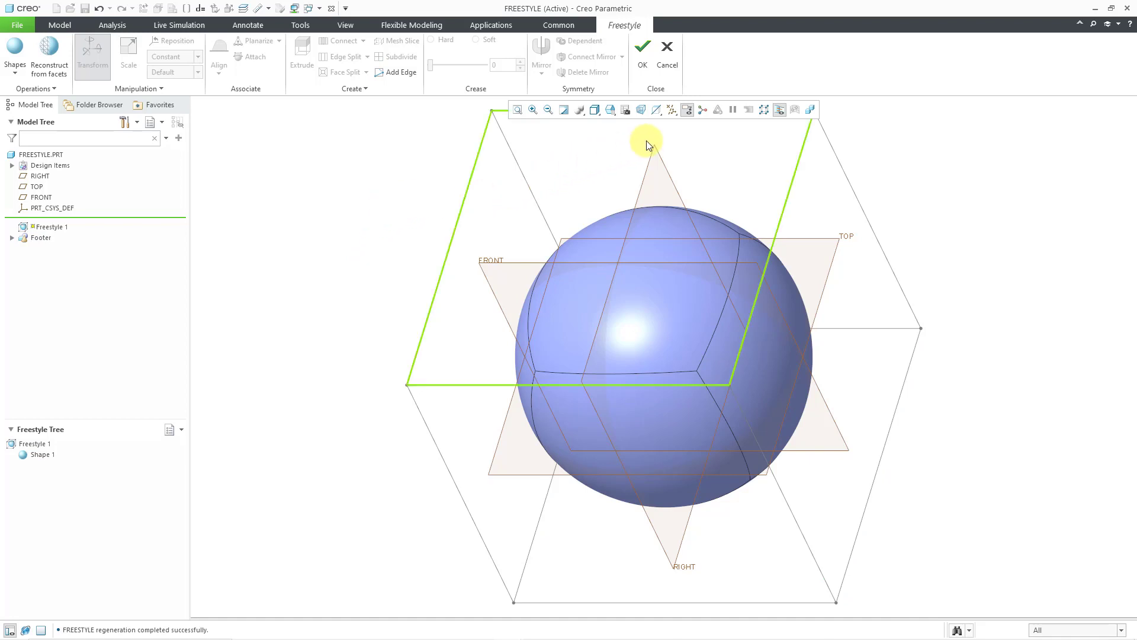
Turn off Plane Display to hide the datum planes.
click(672, 109)
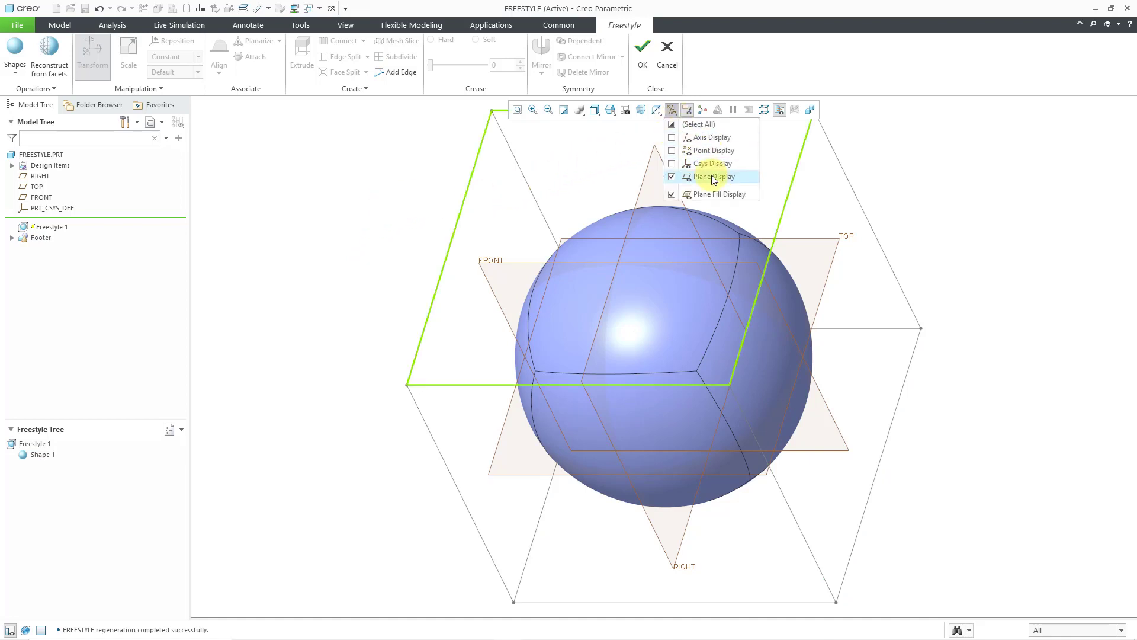
click(671, 177)
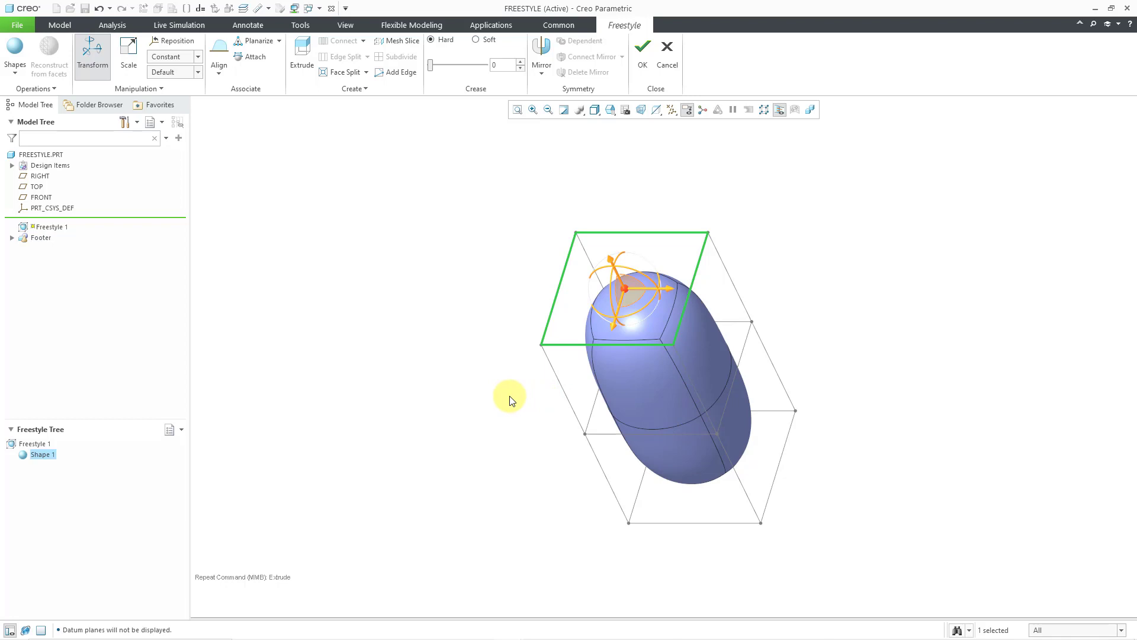
mouse_move(501, 336)
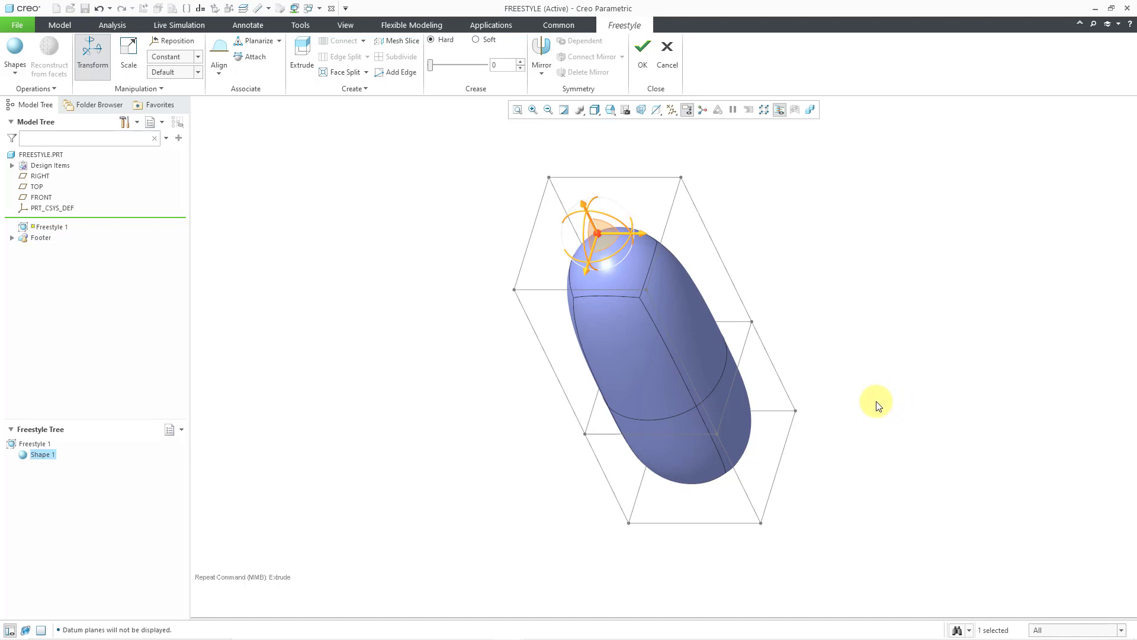
mouse_move(769, 392)
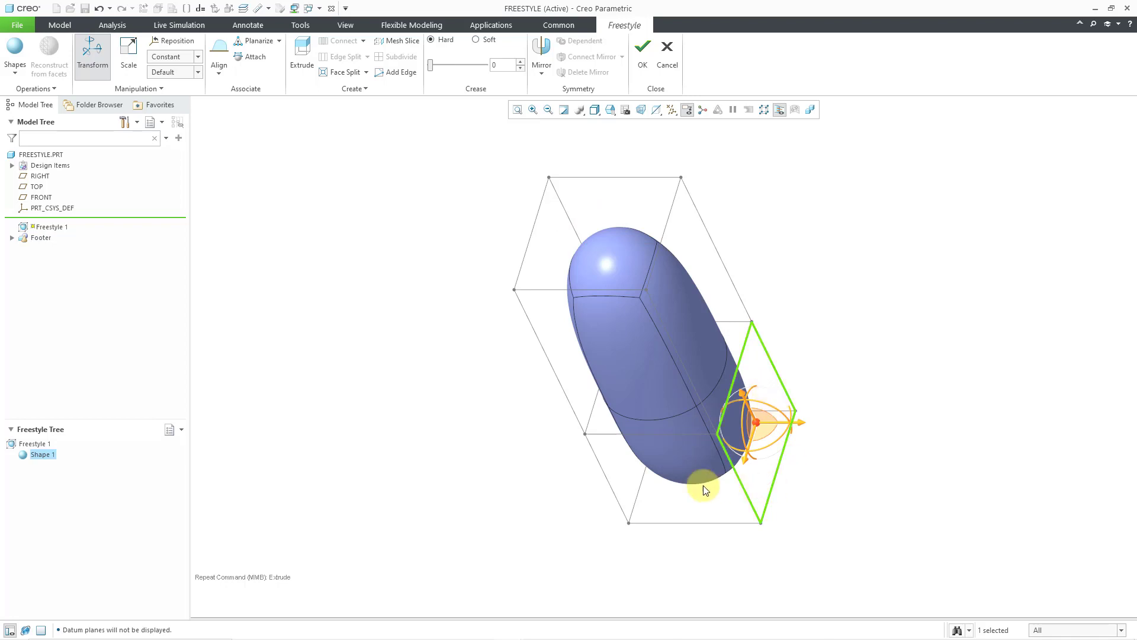
Extrude the lower end face outward into sideways branches.
drag(704, 487, 620, 477)
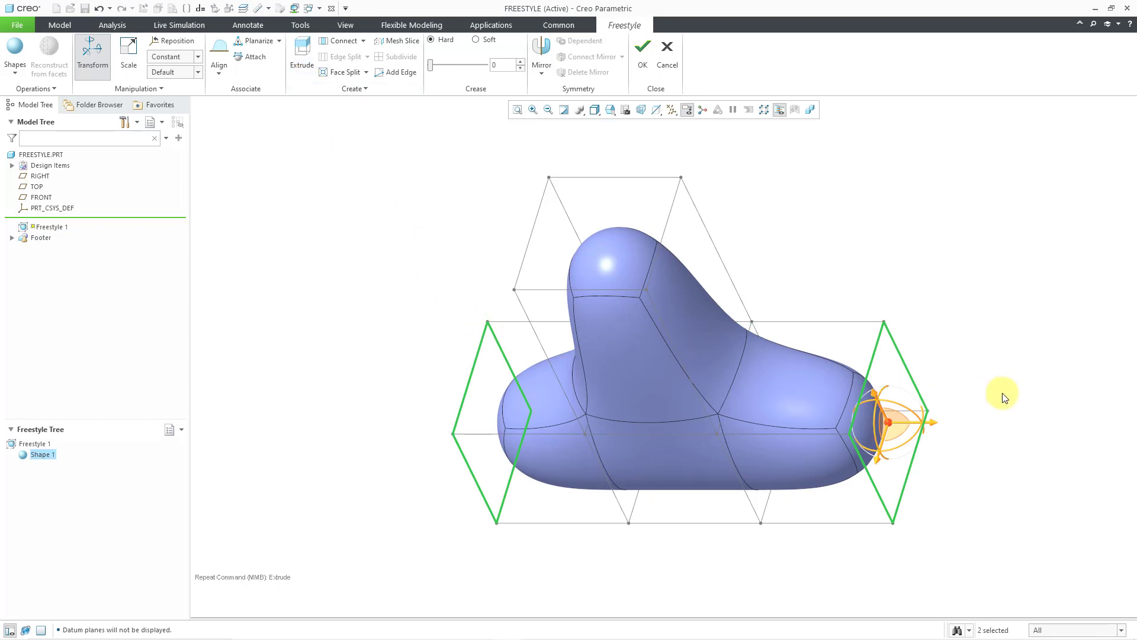
mouse_move(954, 432)
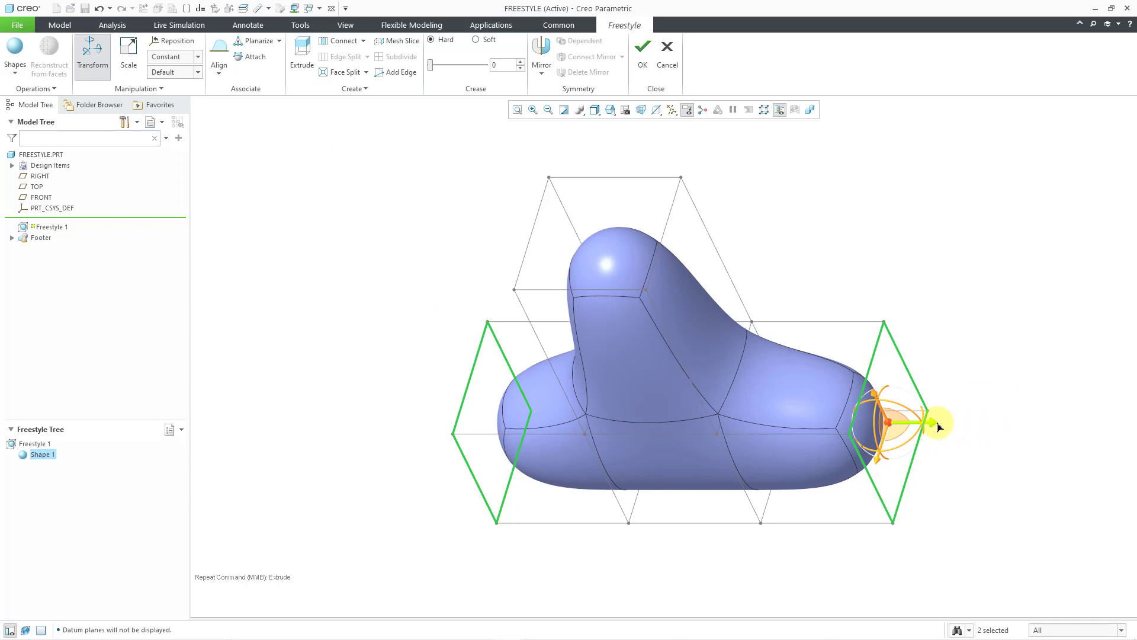
Slide both base end faces right, then left, settling them into a compact foot.
drag(939, 425, 1023, 422)
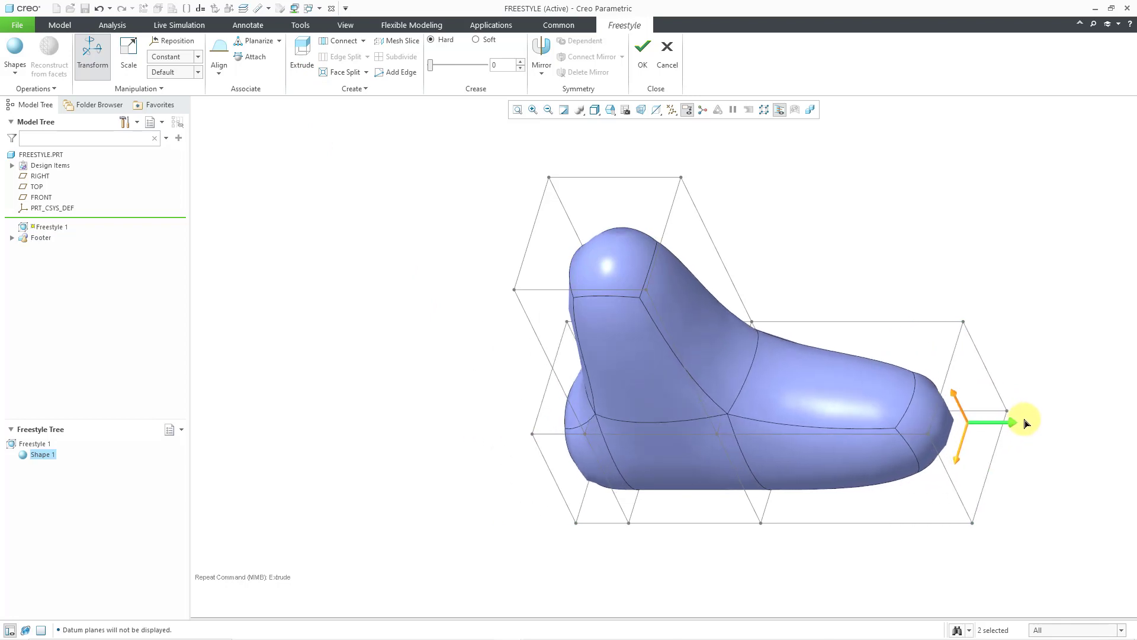
drag(1023, 423, 805, 421)
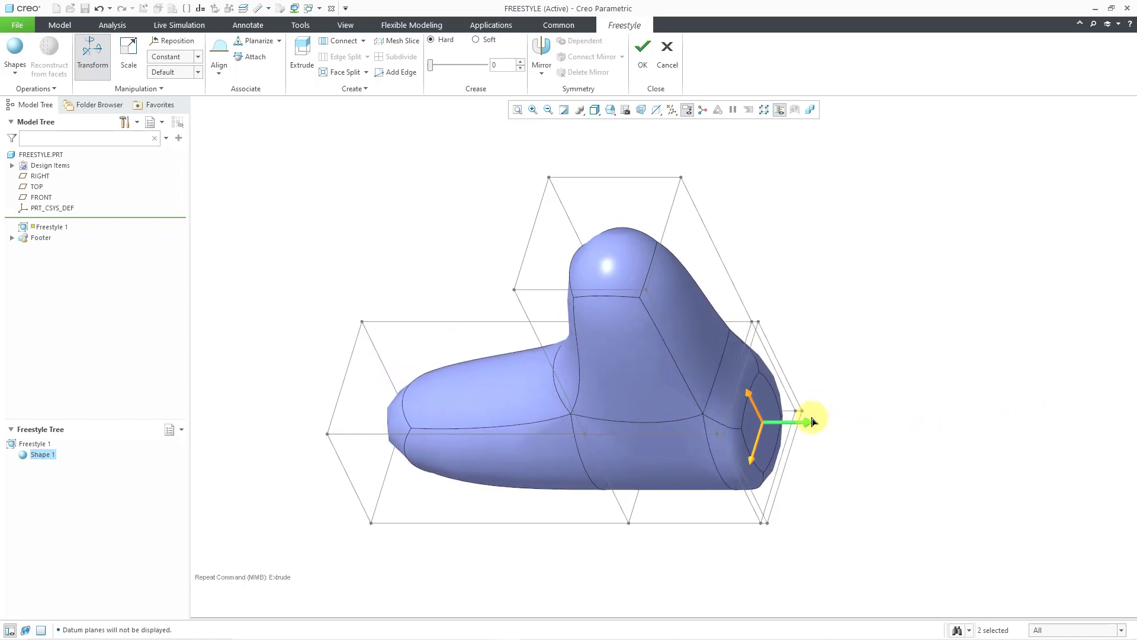
drag(805, 422, 765, 424)
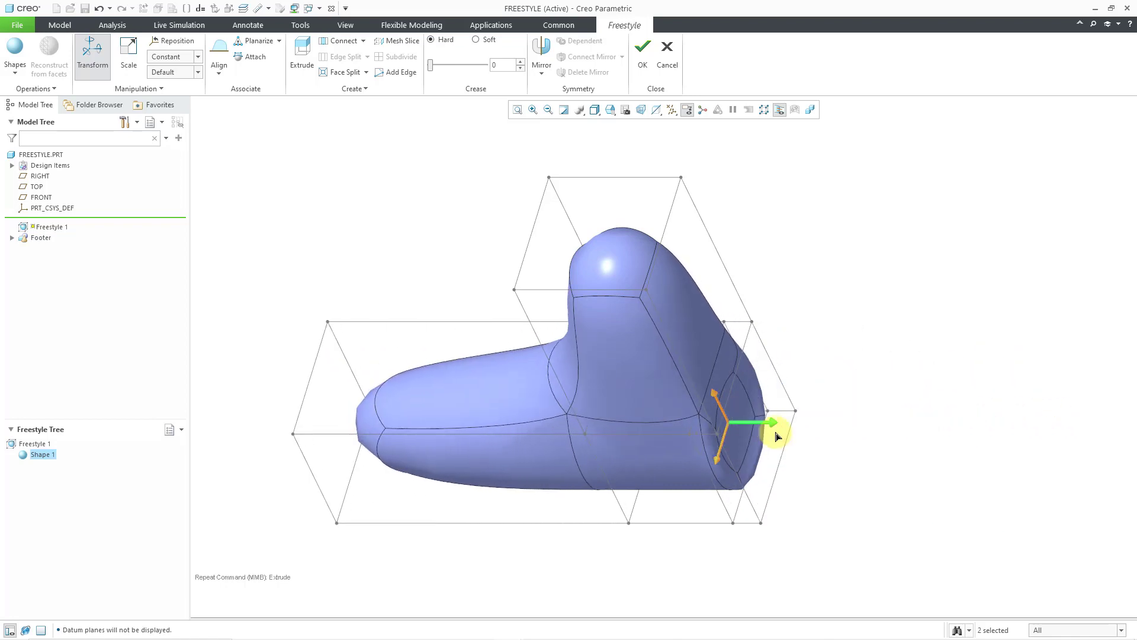
drag(765, 423, 888, 421)
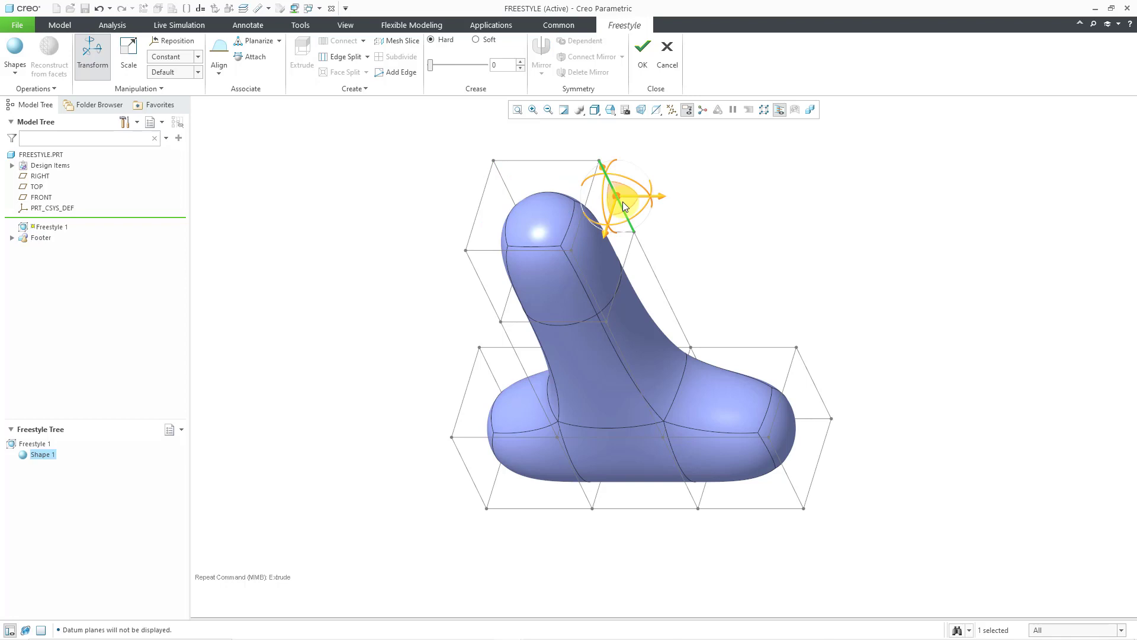
Select the upright branch's top faces and split them to flare a rounded cap.
click(345, 57)
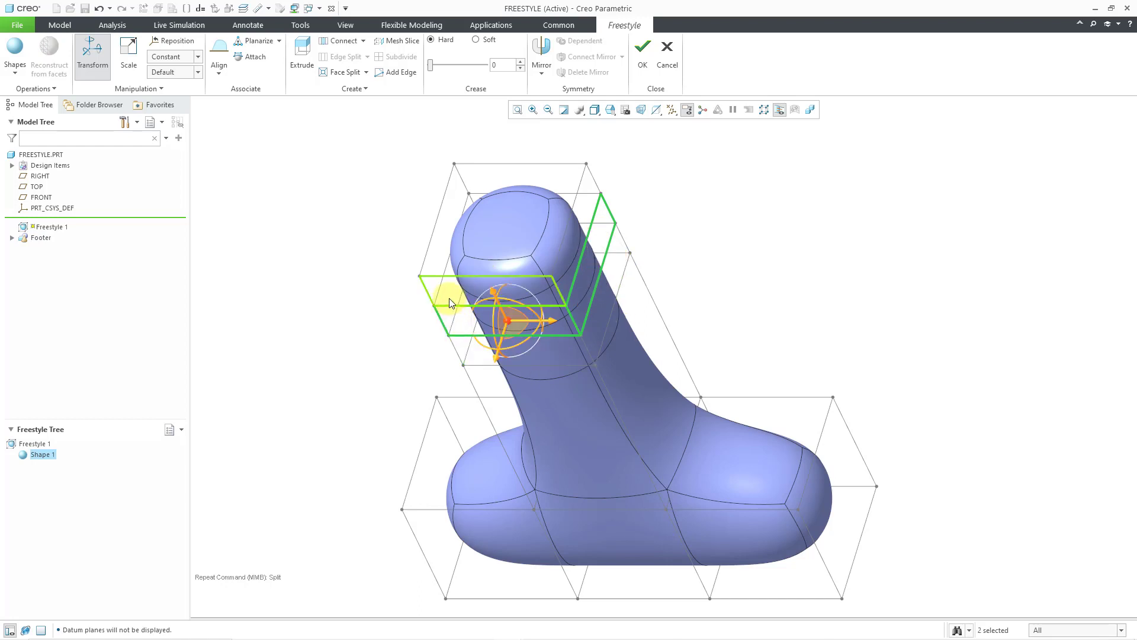
click(602, 221)
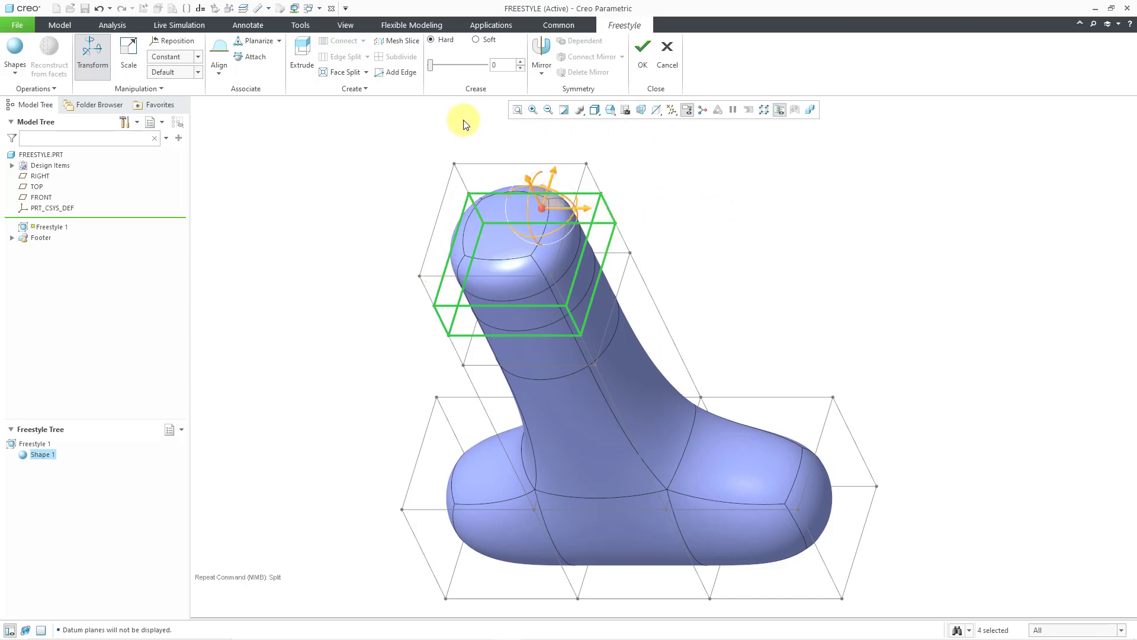
click(301, 55)
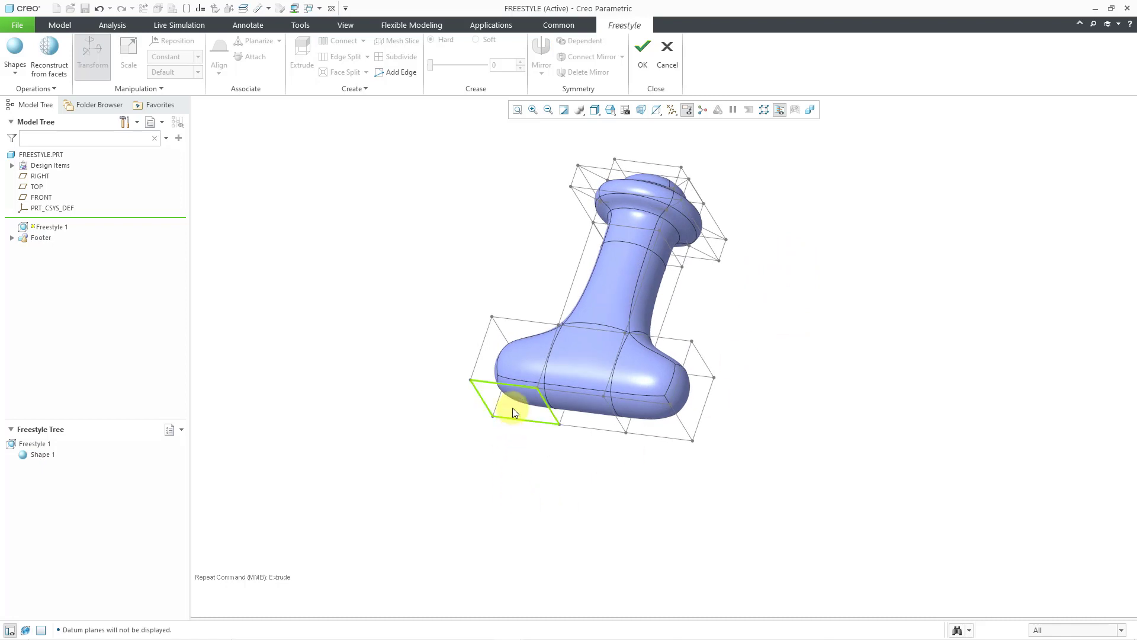
Extrude both base end faces downward into legs and accept Freestyle 1.
click(515, 410)
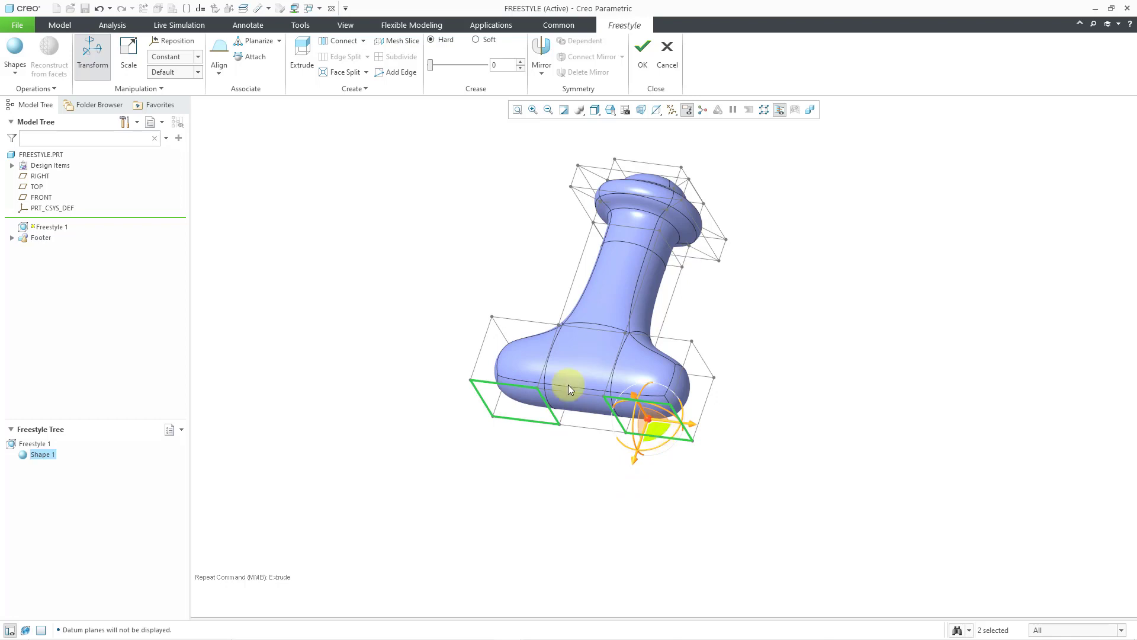
drag(569, 388, 529, 500)
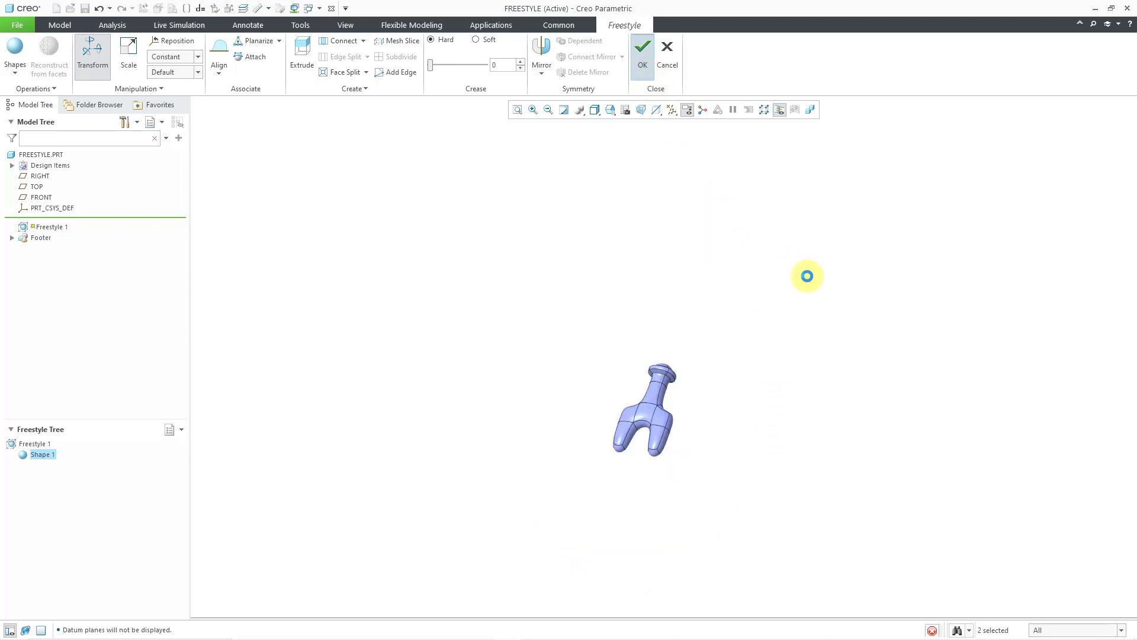
click(640, 45)
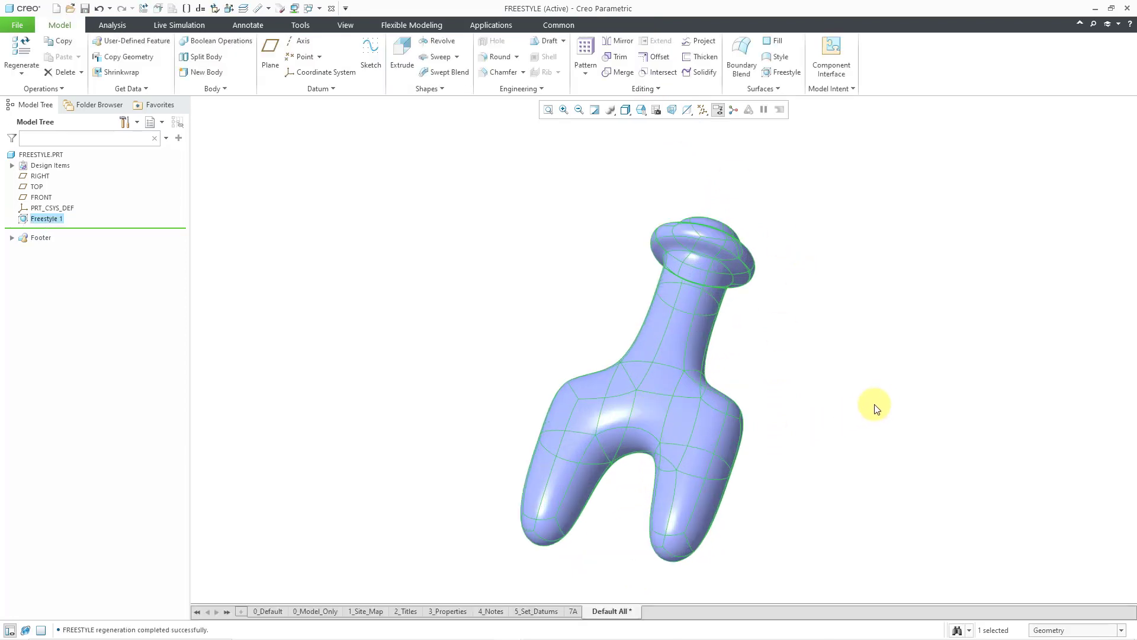